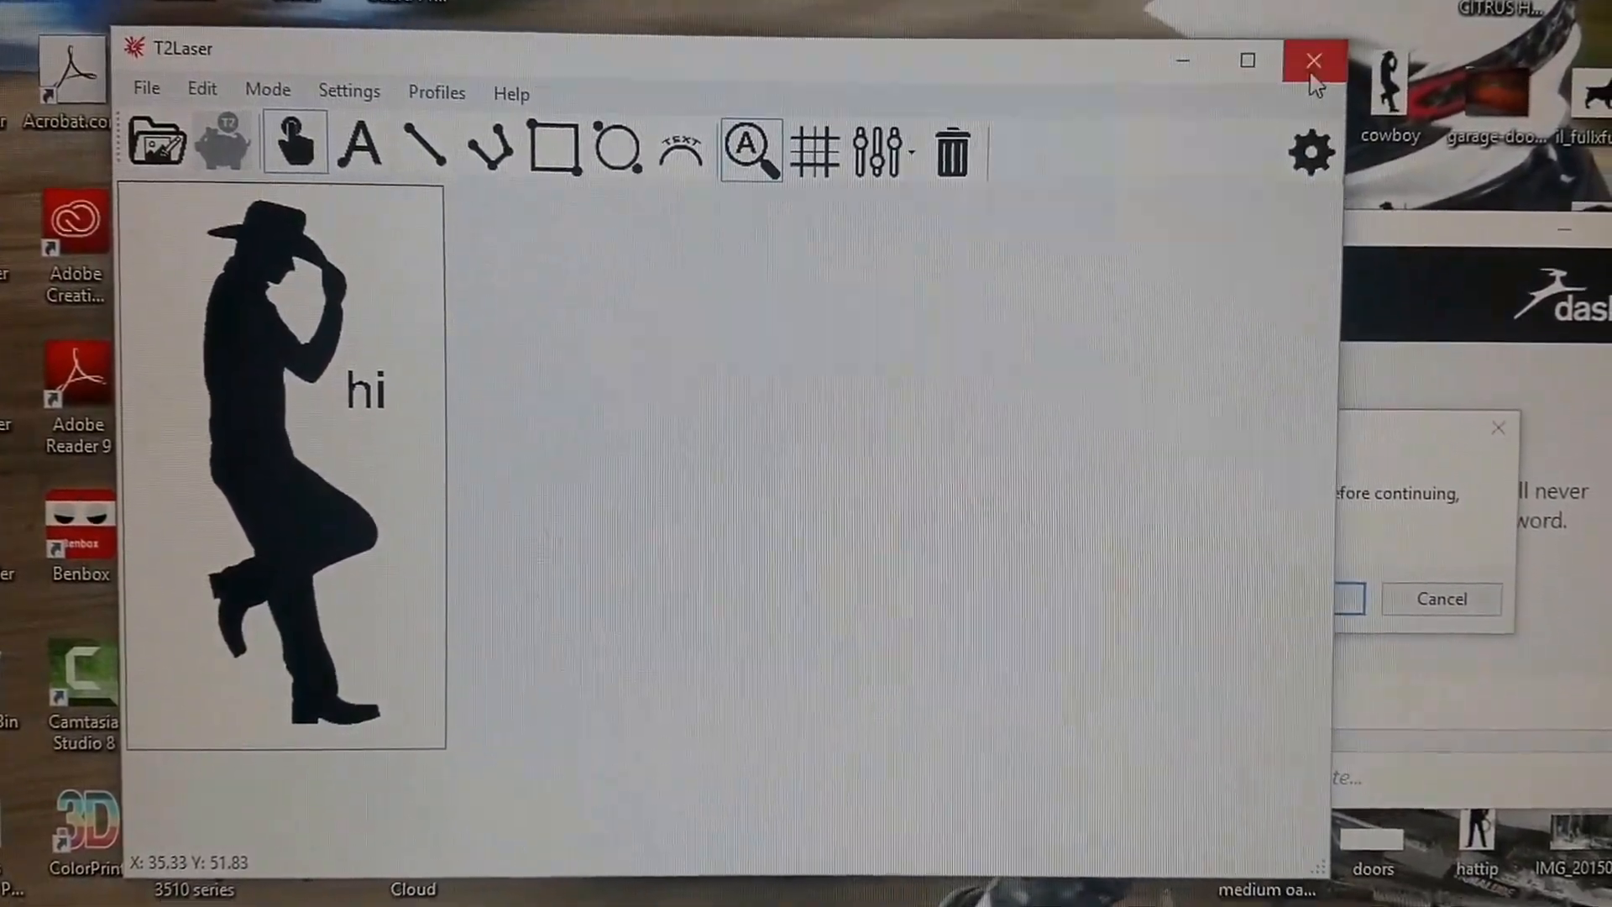
# Step: Relaunch T2Laser past the trial notice and set the mode to Sketch Plus (Overlay)
pyautogui.click(1314, 60)
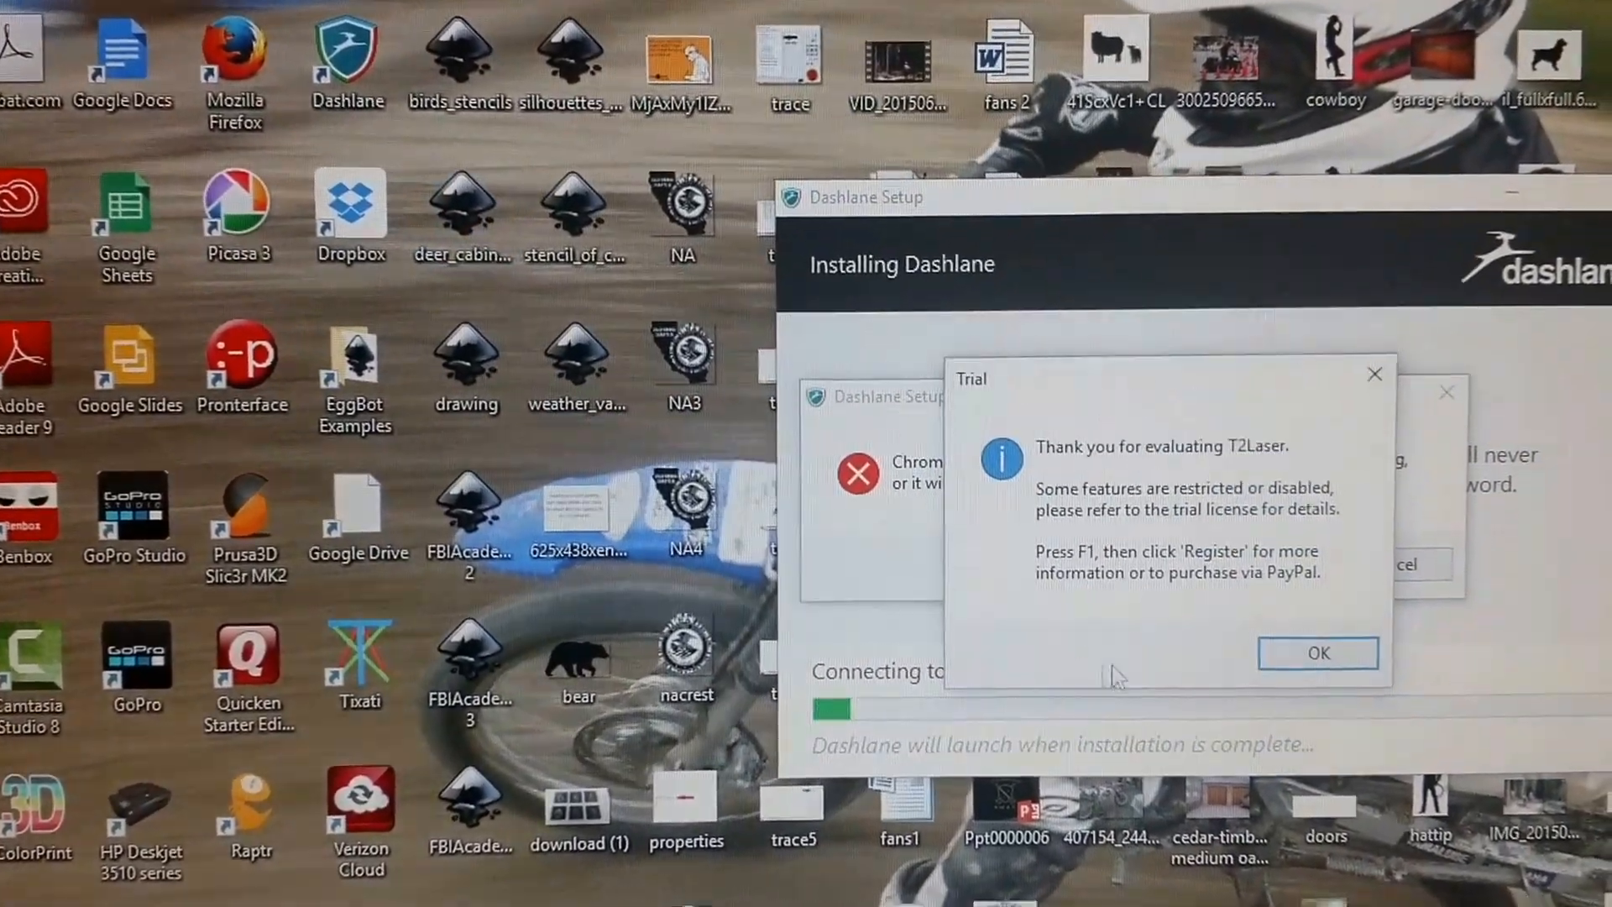
pyautogui.click(1318, 653)
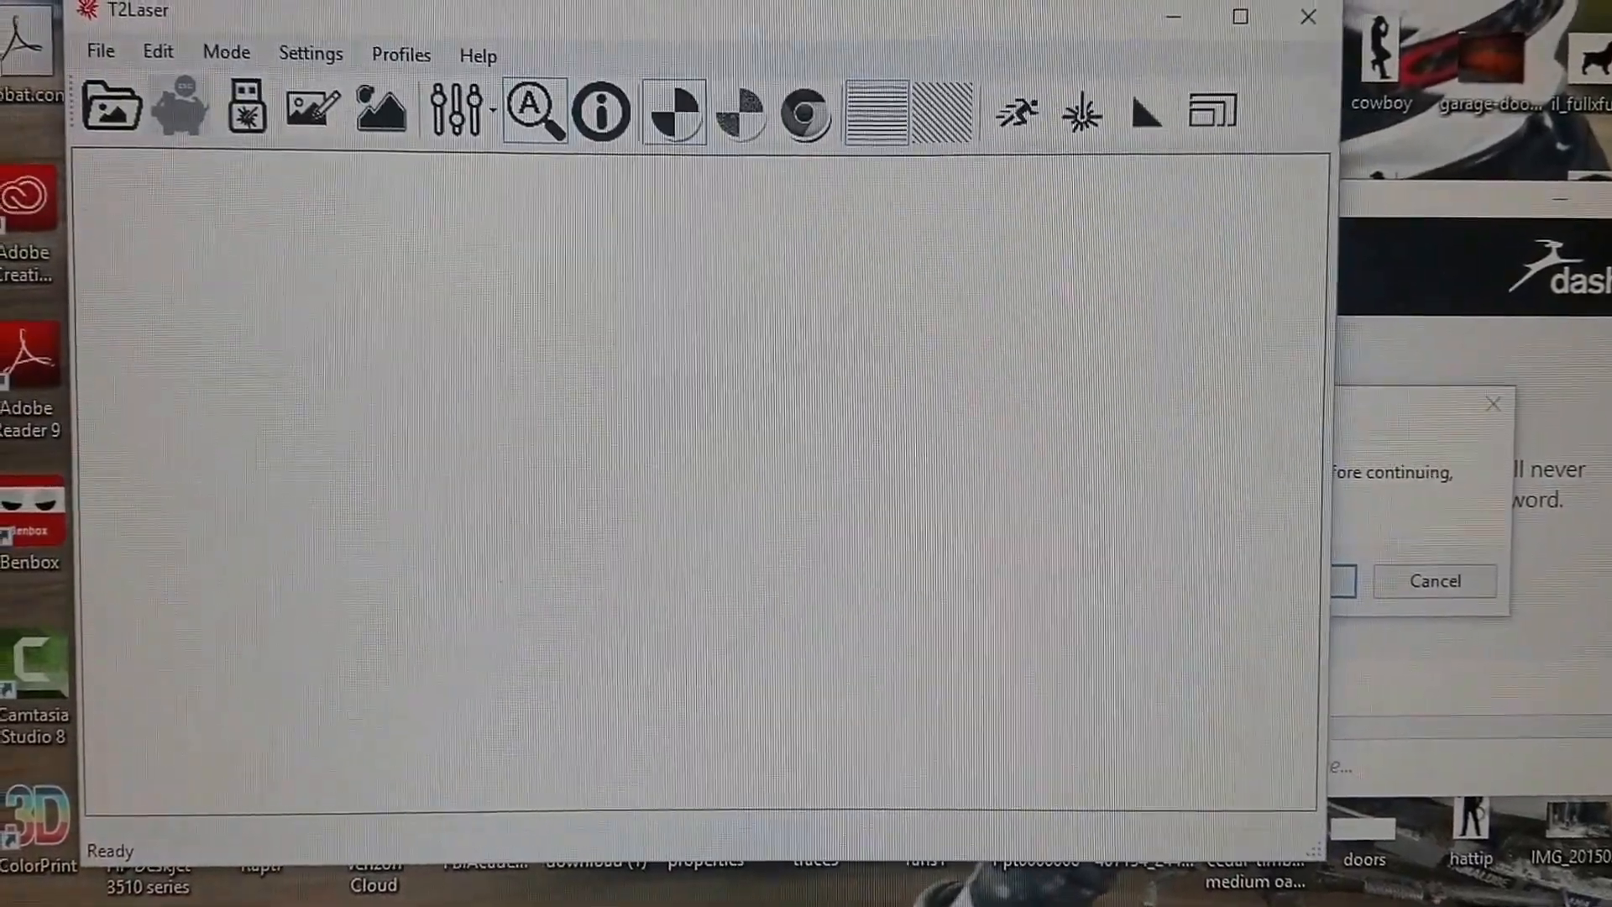
pyautogui.click(226, 52)
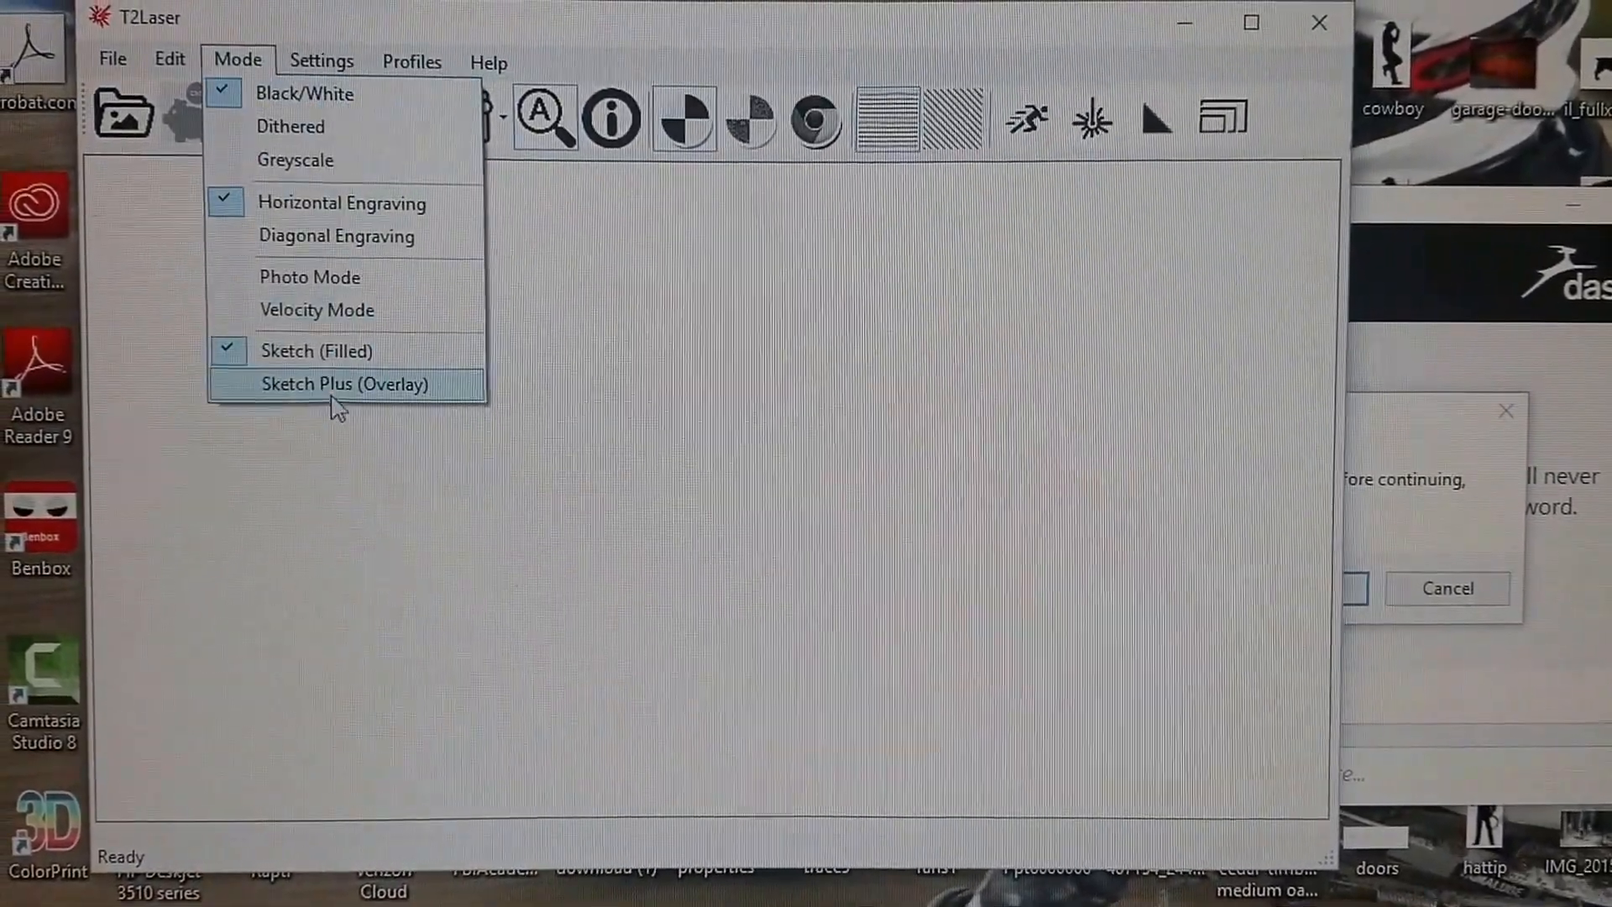
pyautogui.click(344, 382)
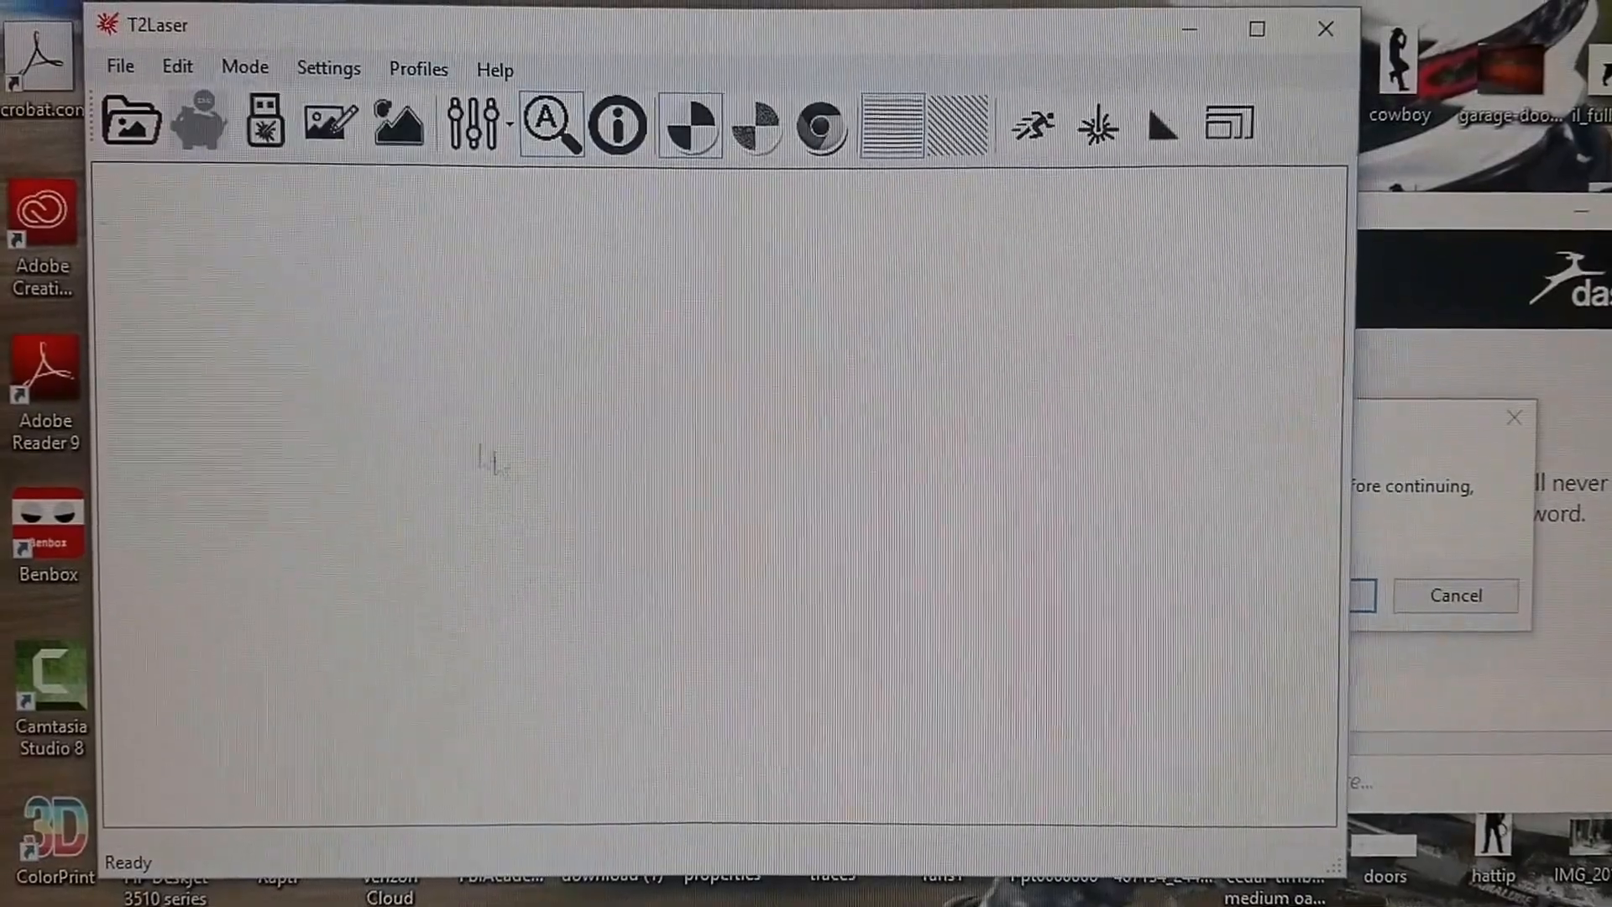
pyautogui.click(120, 65)
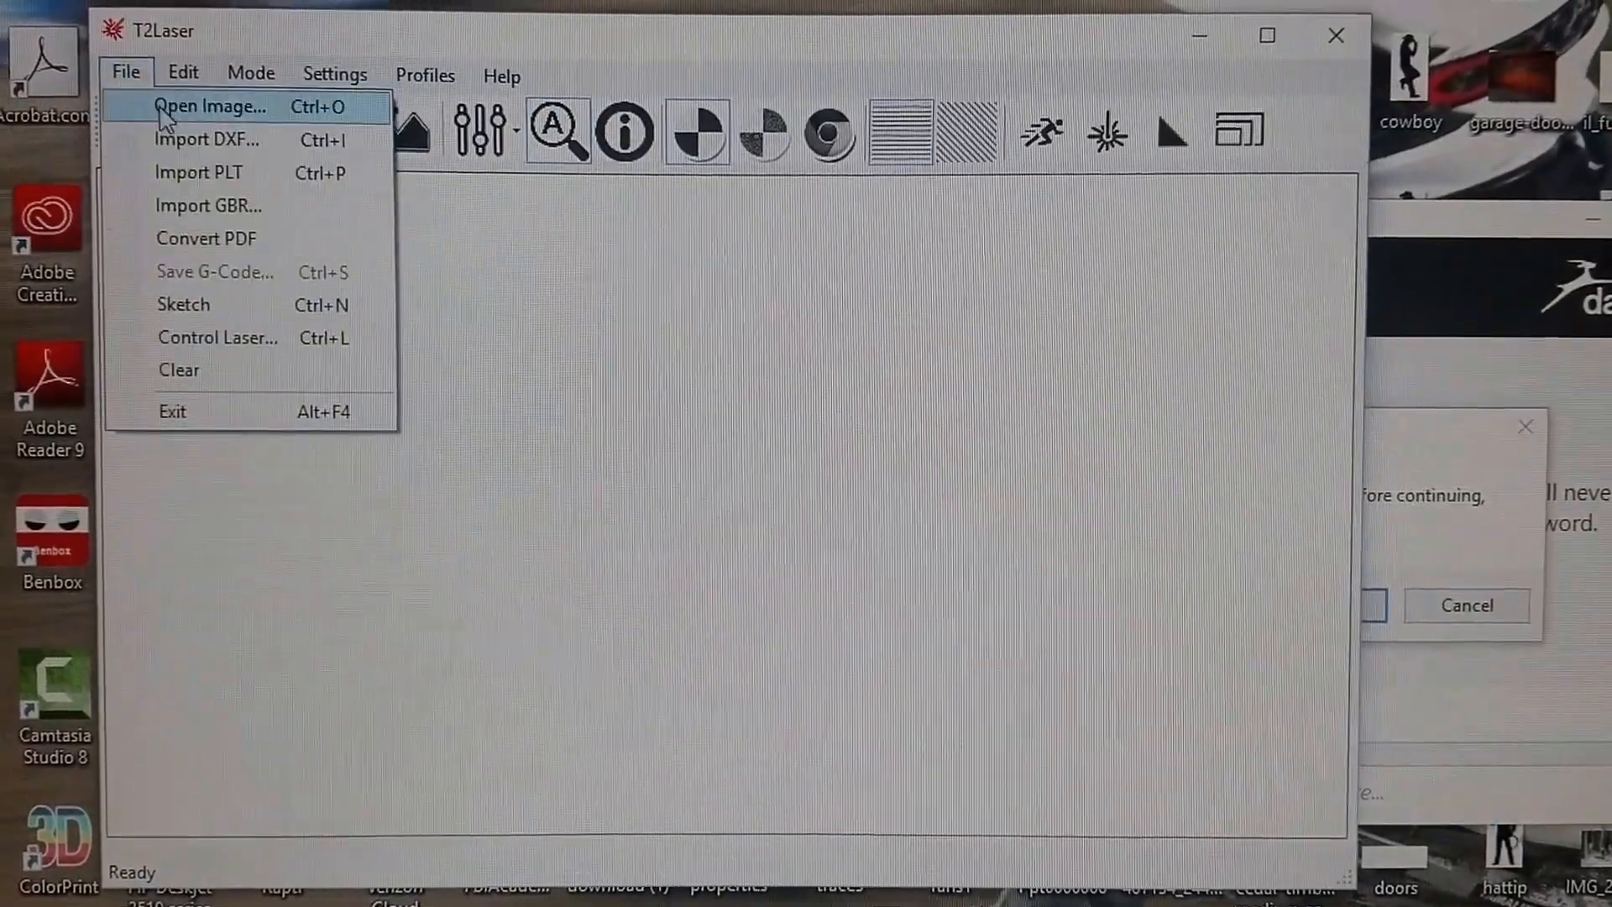
# Step: Open the cowboy silhouette image from the Desktop via File > Open Image
pyautogui.click(210, 105)
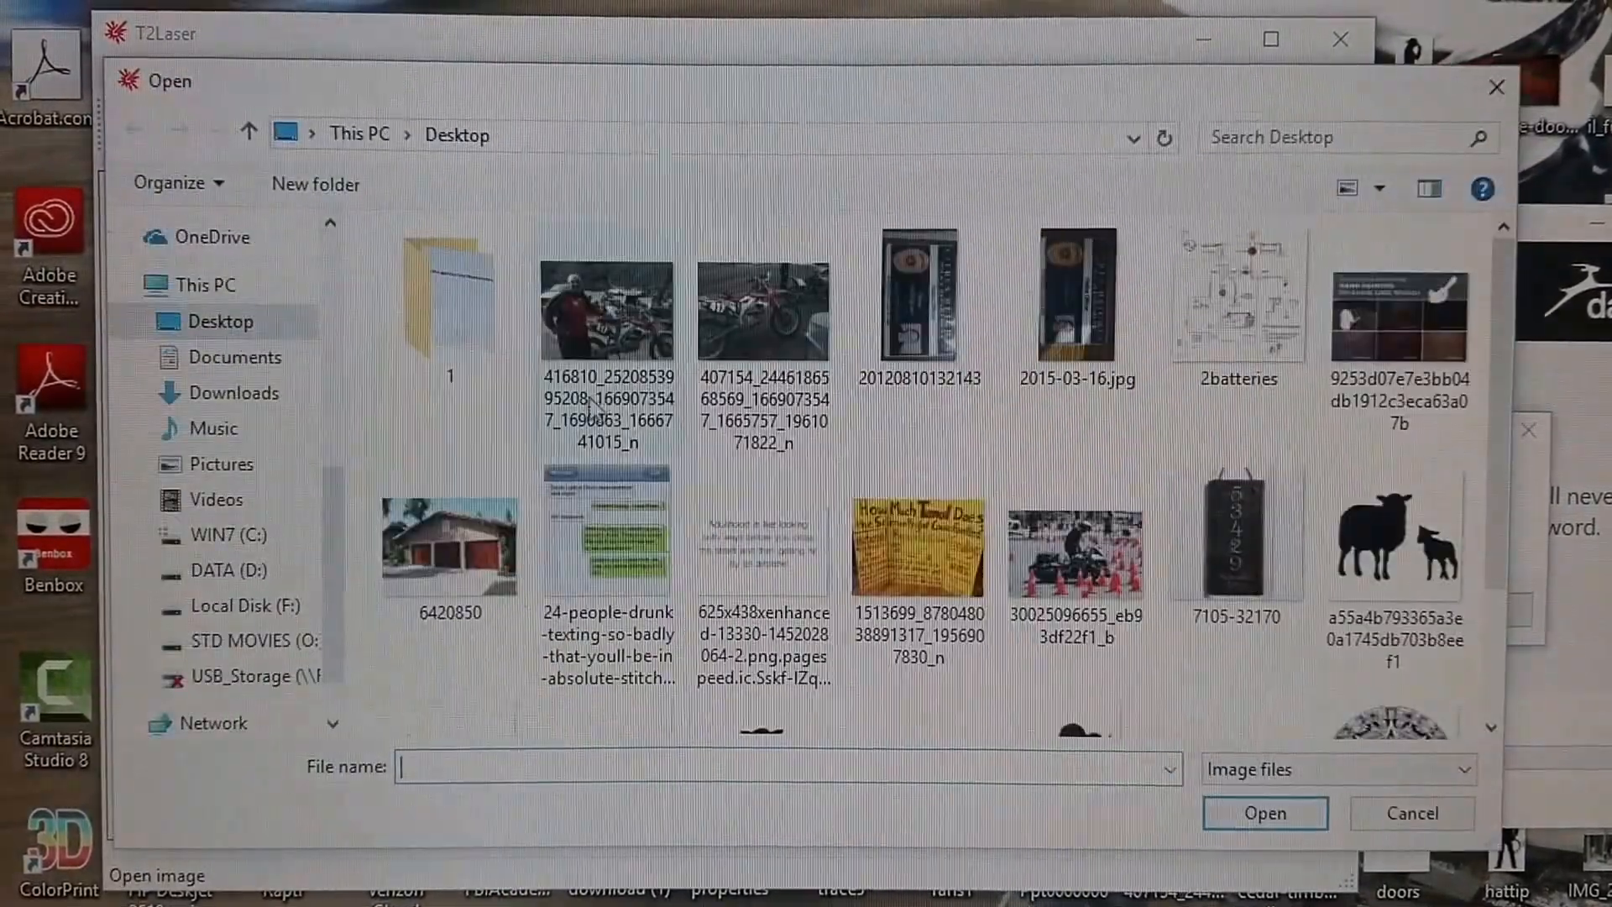
pyautogui.scroll(-3)
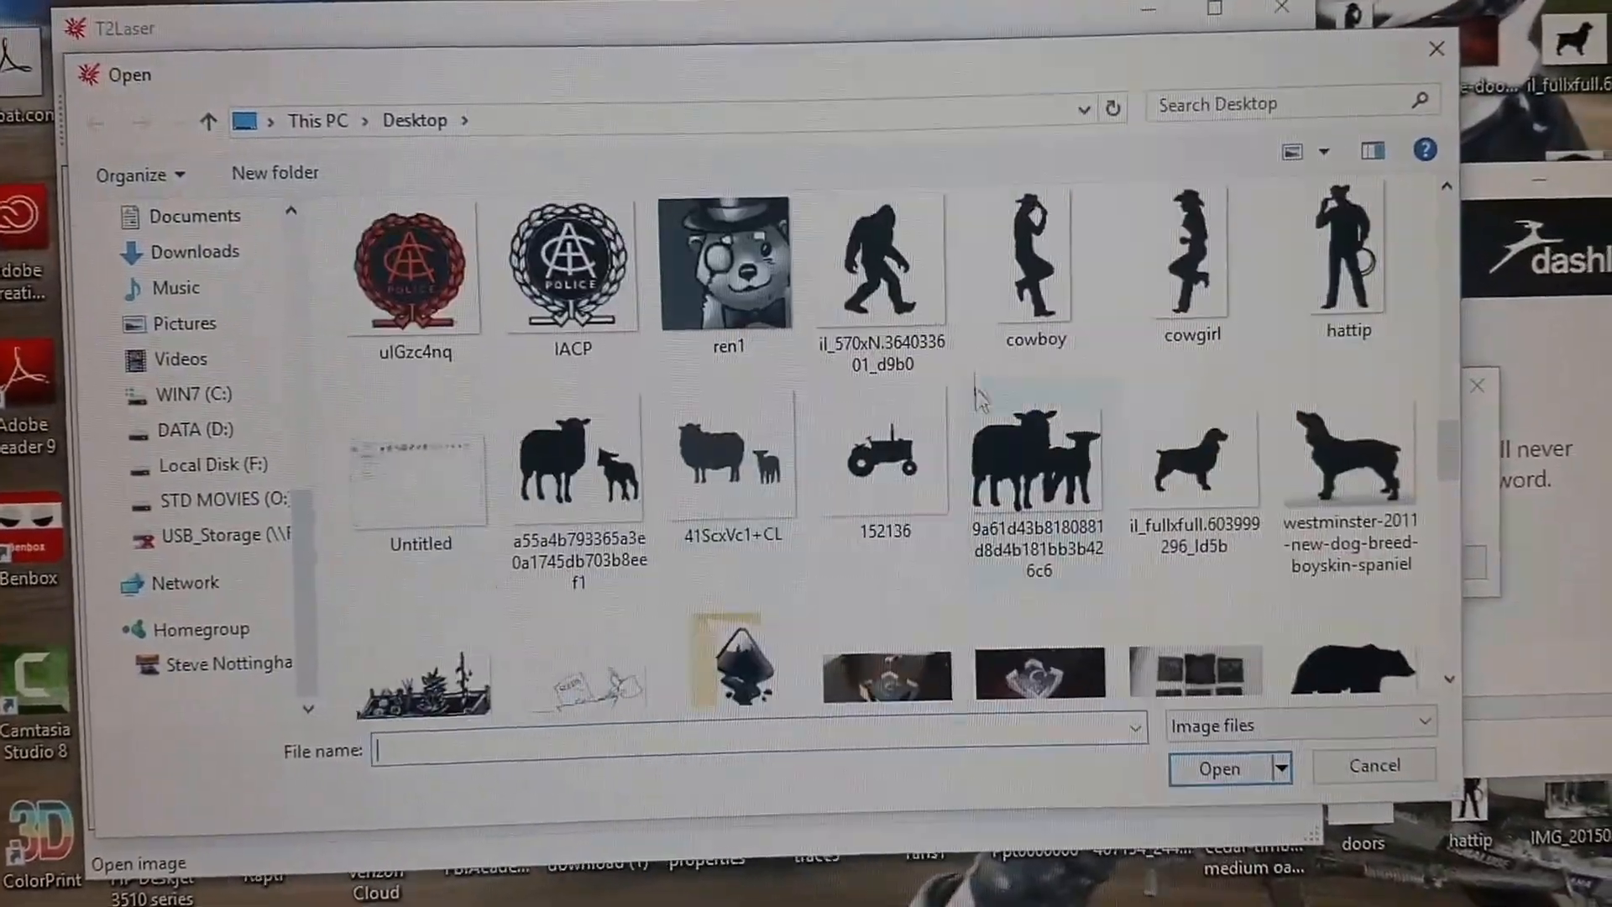
pyautogui.doubleClick(1036, 262)
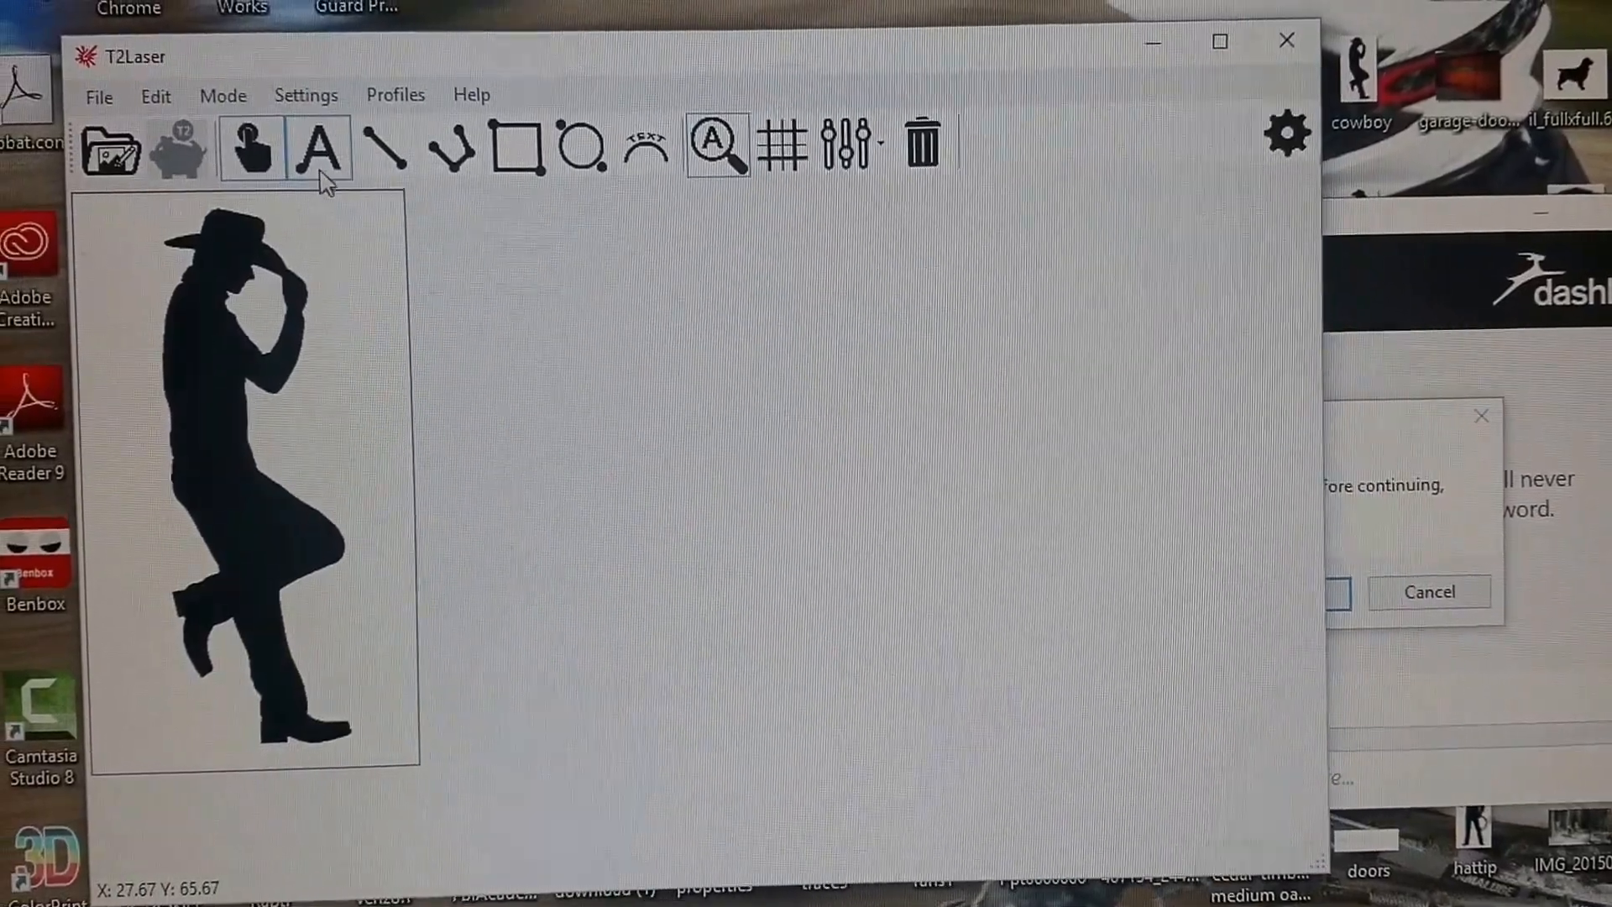
# Step: Create a text element reading 'hi' with the Text tool
pyautogui.click(320, 147)
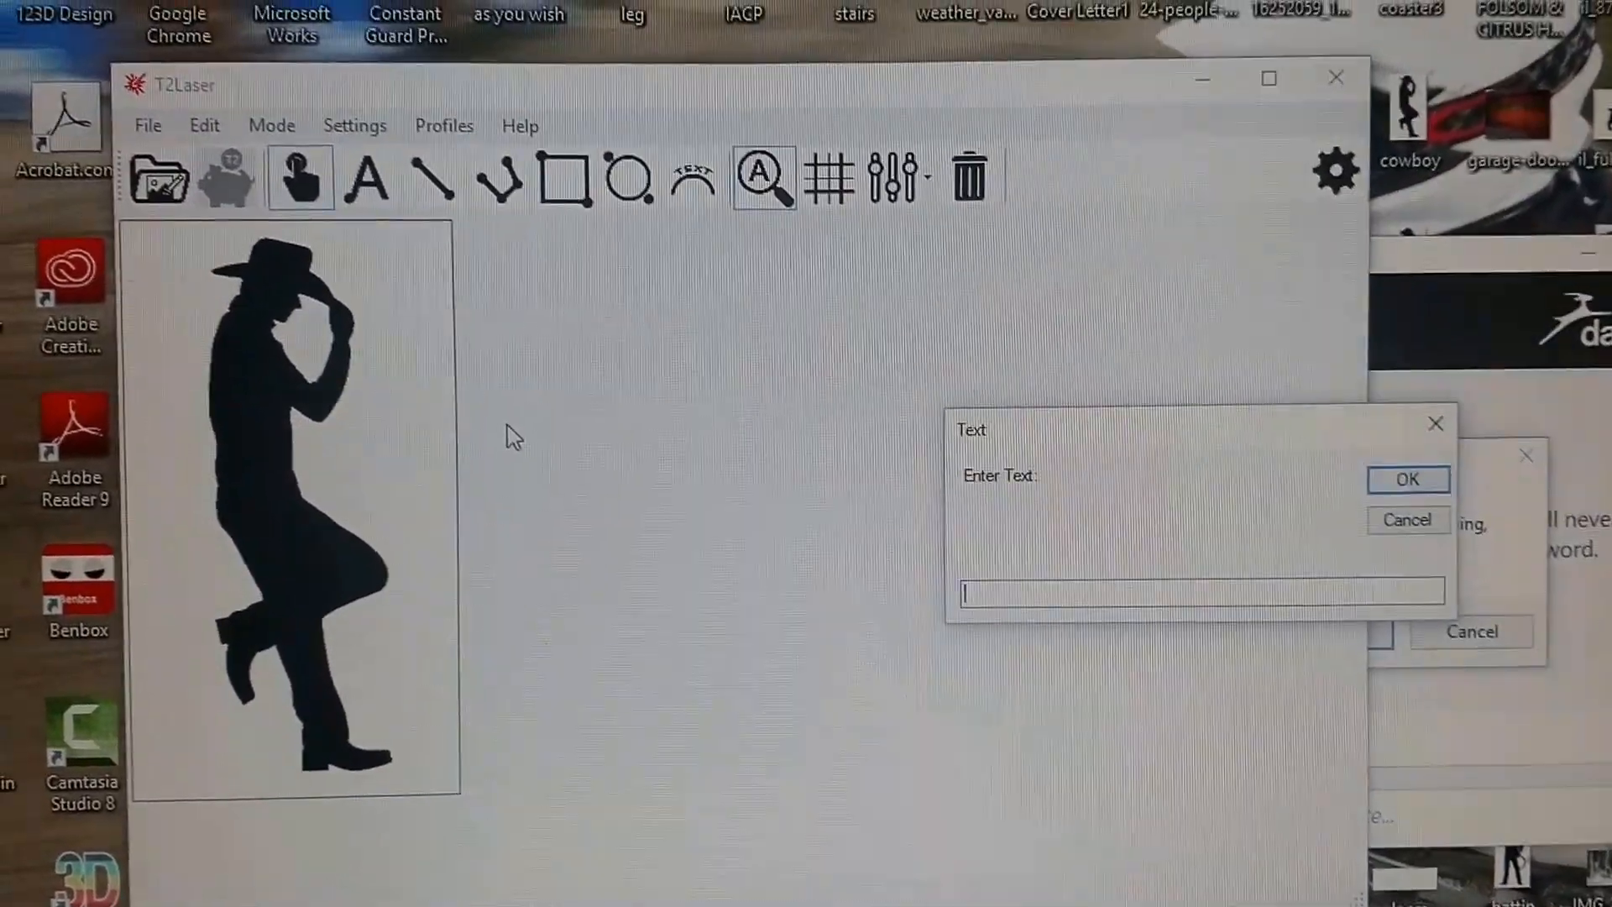
pyautogui.write('hi')
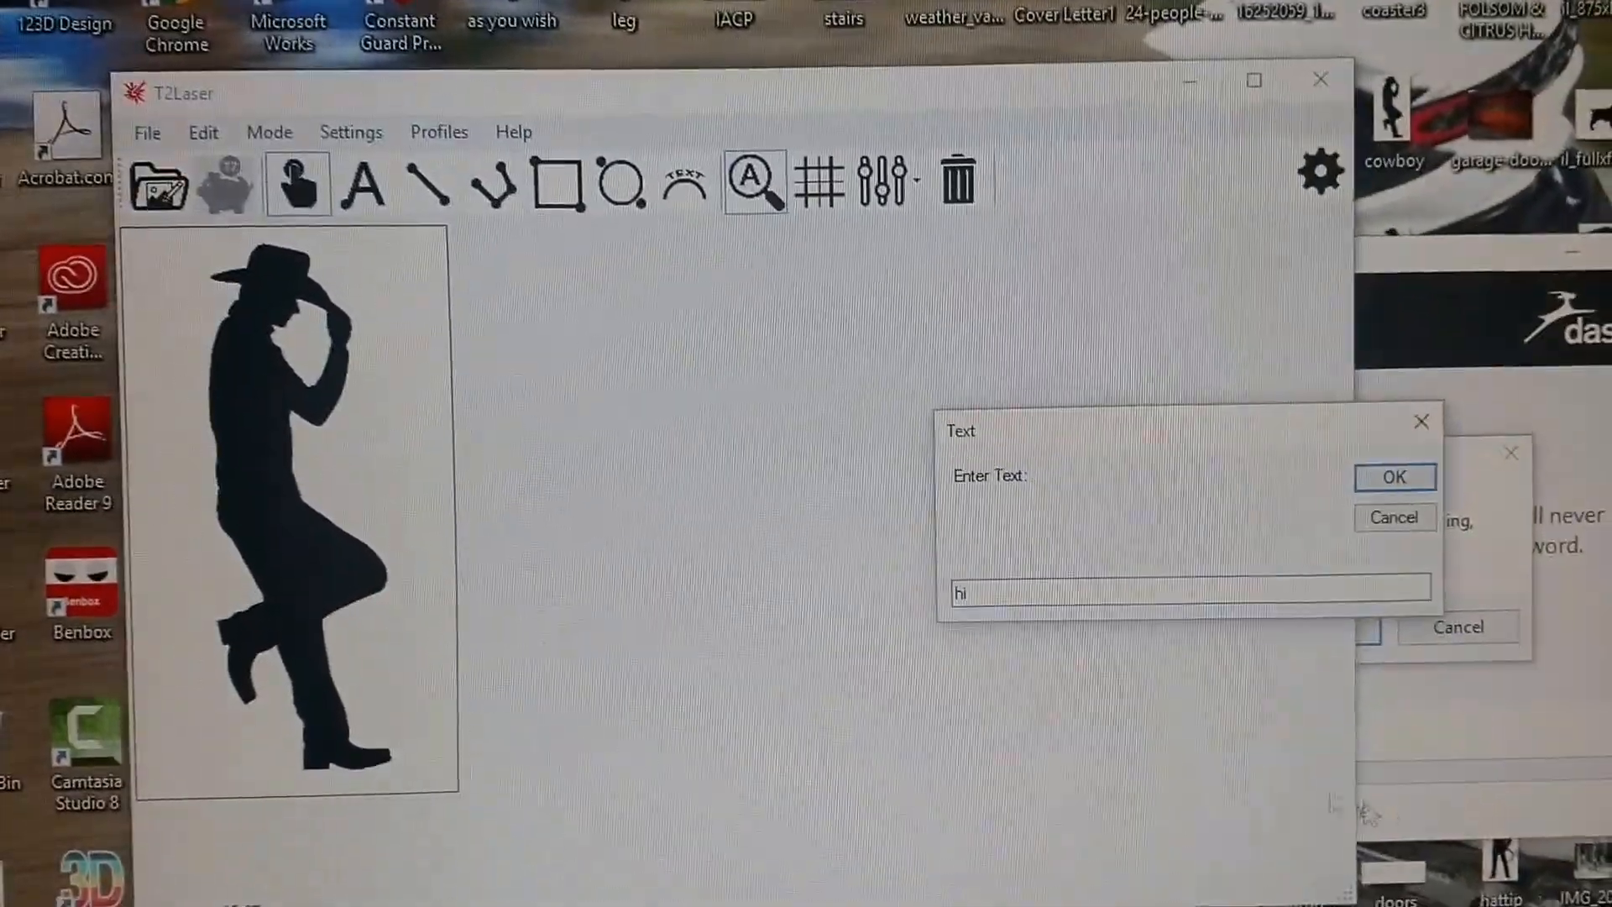
pyautogui.click(1394, 477)
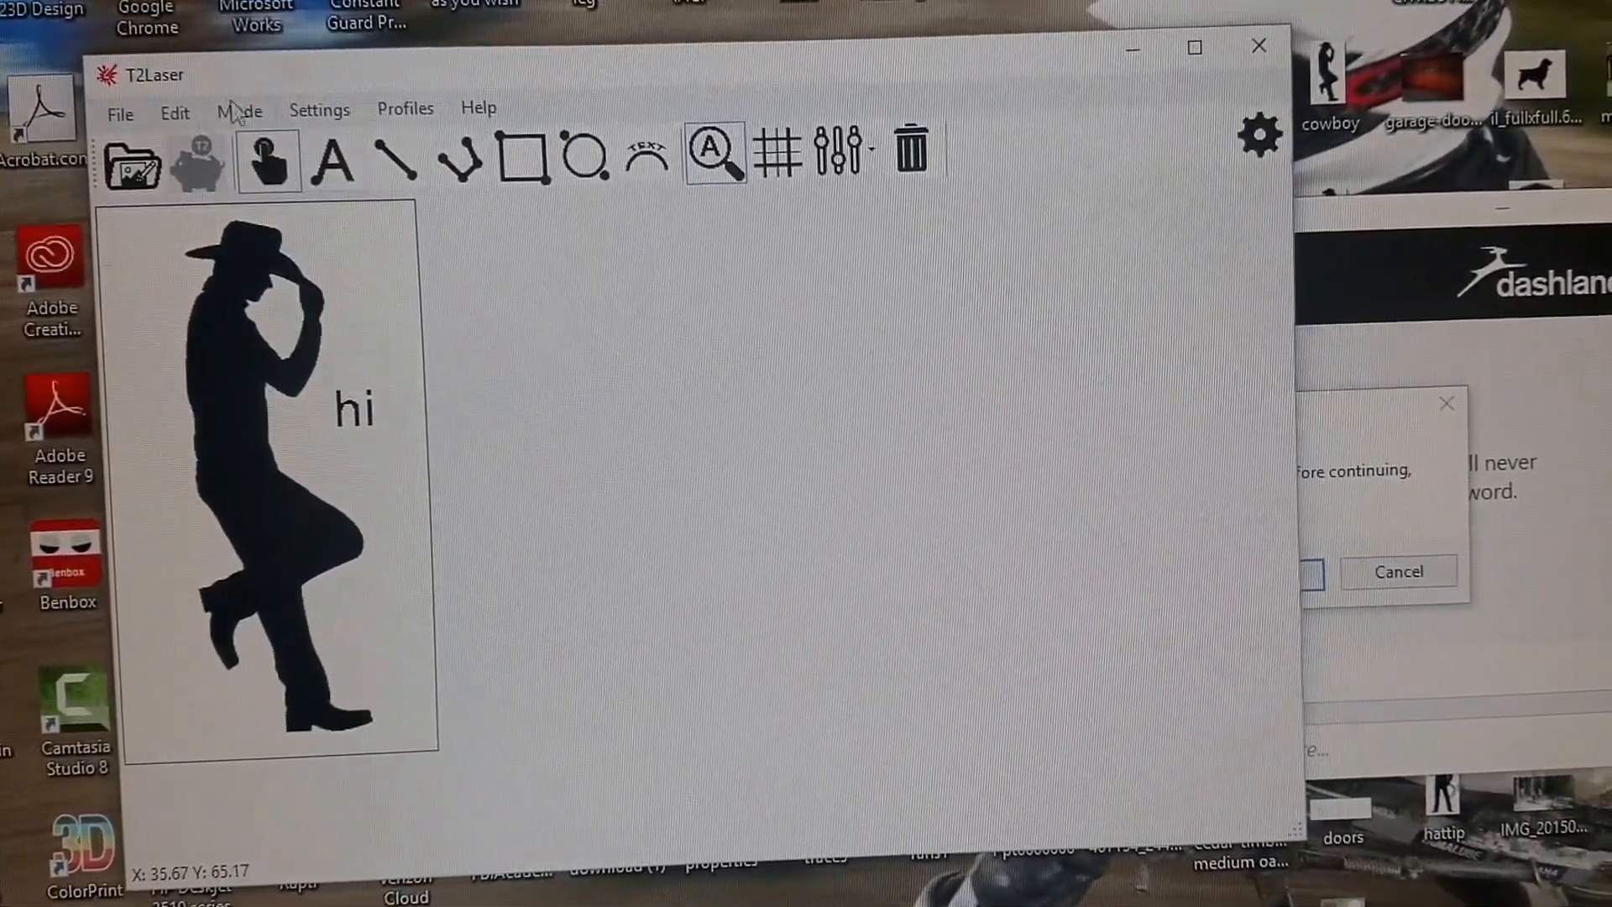
# Step: Select the 'hi' text and open its Sketch Settings dialog
pyautogui.click(354, 408)
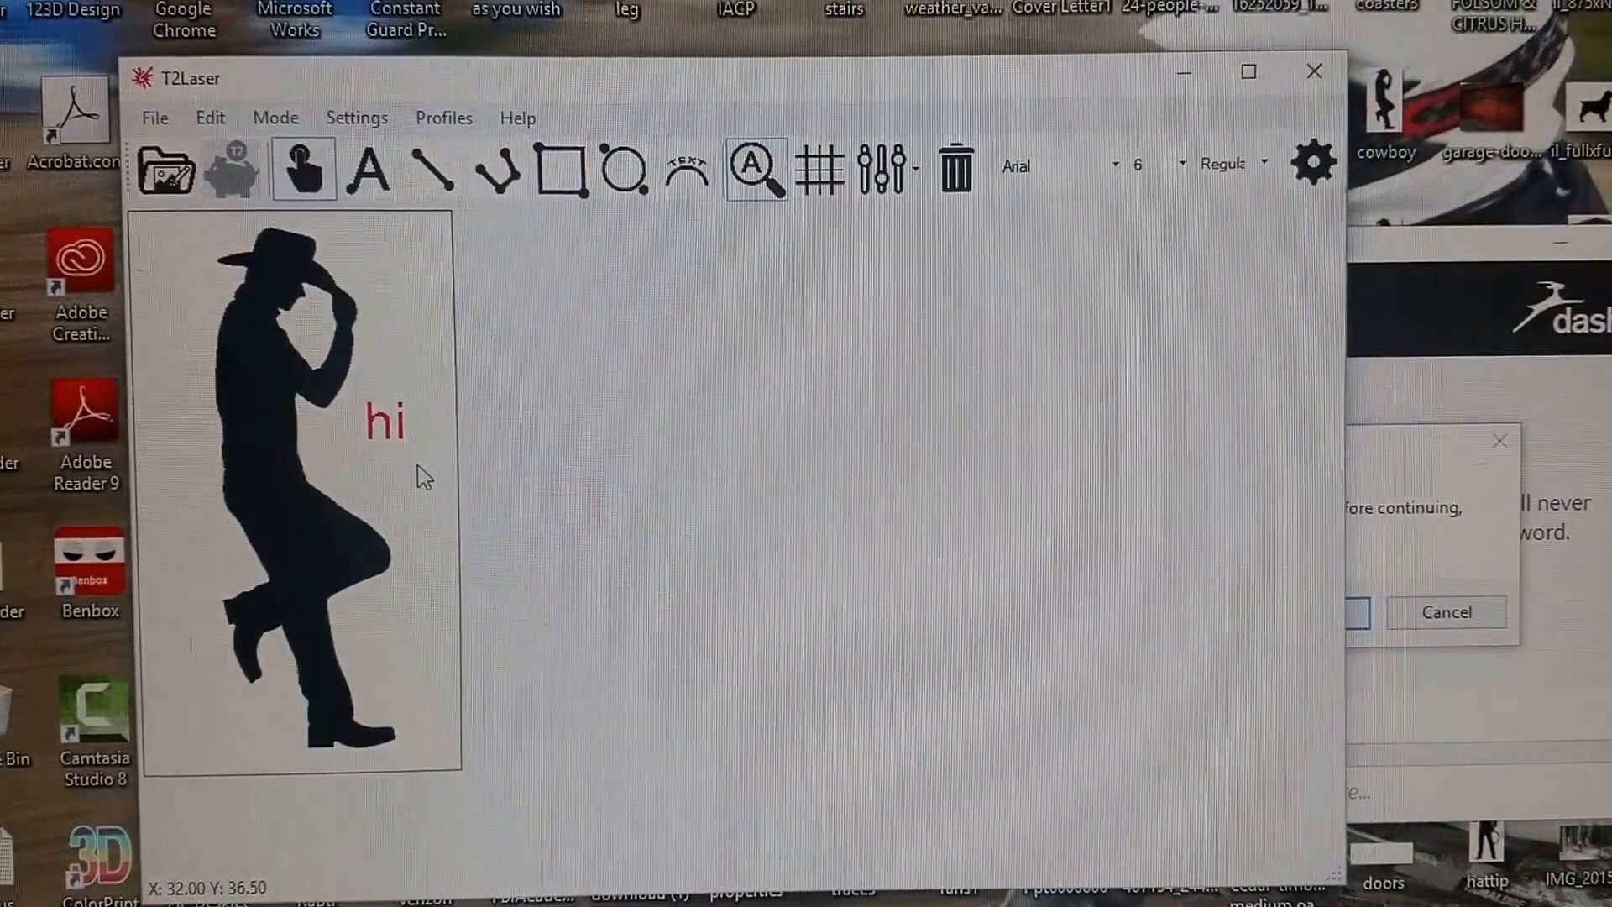
pyautogui.doubleClick(384, 417)
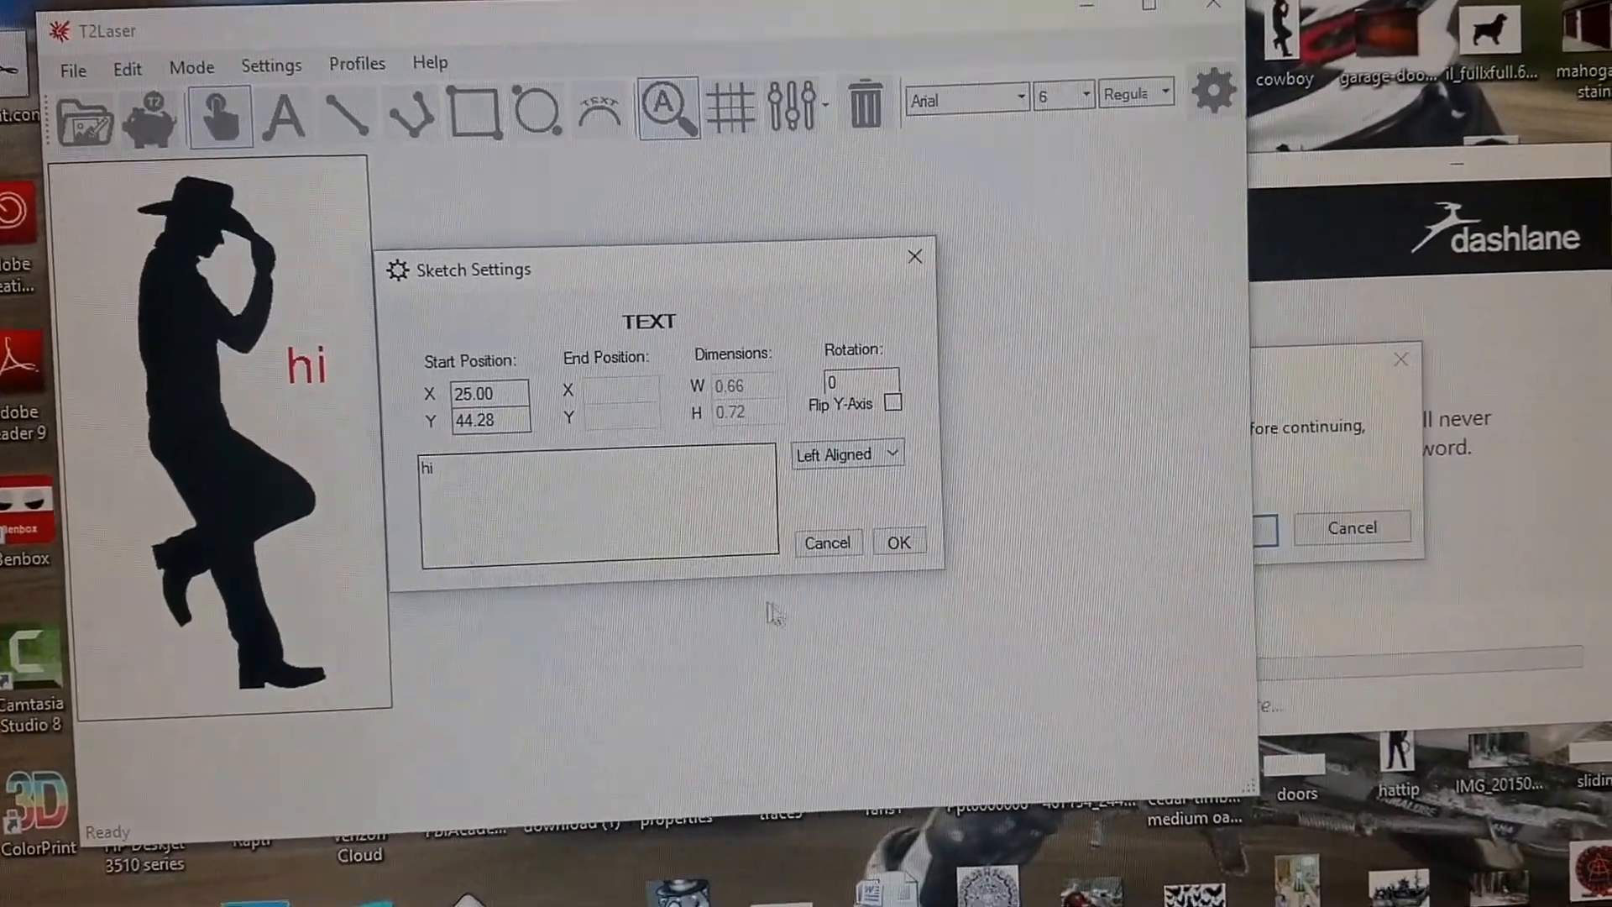
# Step: Close Sketch Settings and keep Arial as the font for 'hi'
pyautogui.click(898, 542)
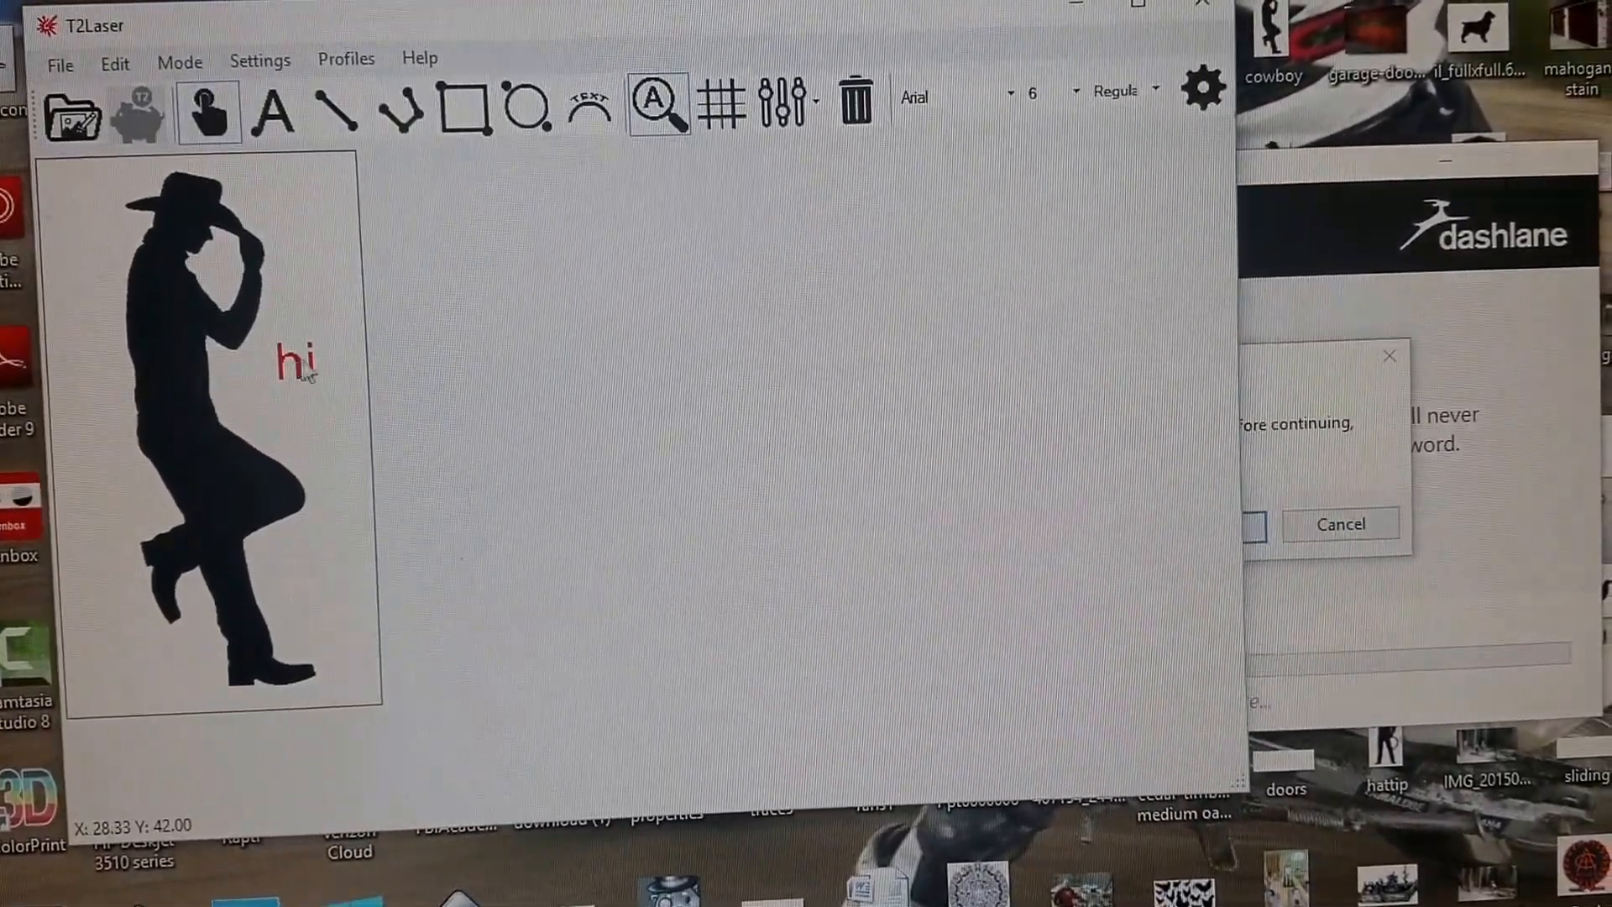
pyautogui.click(1008, 101)
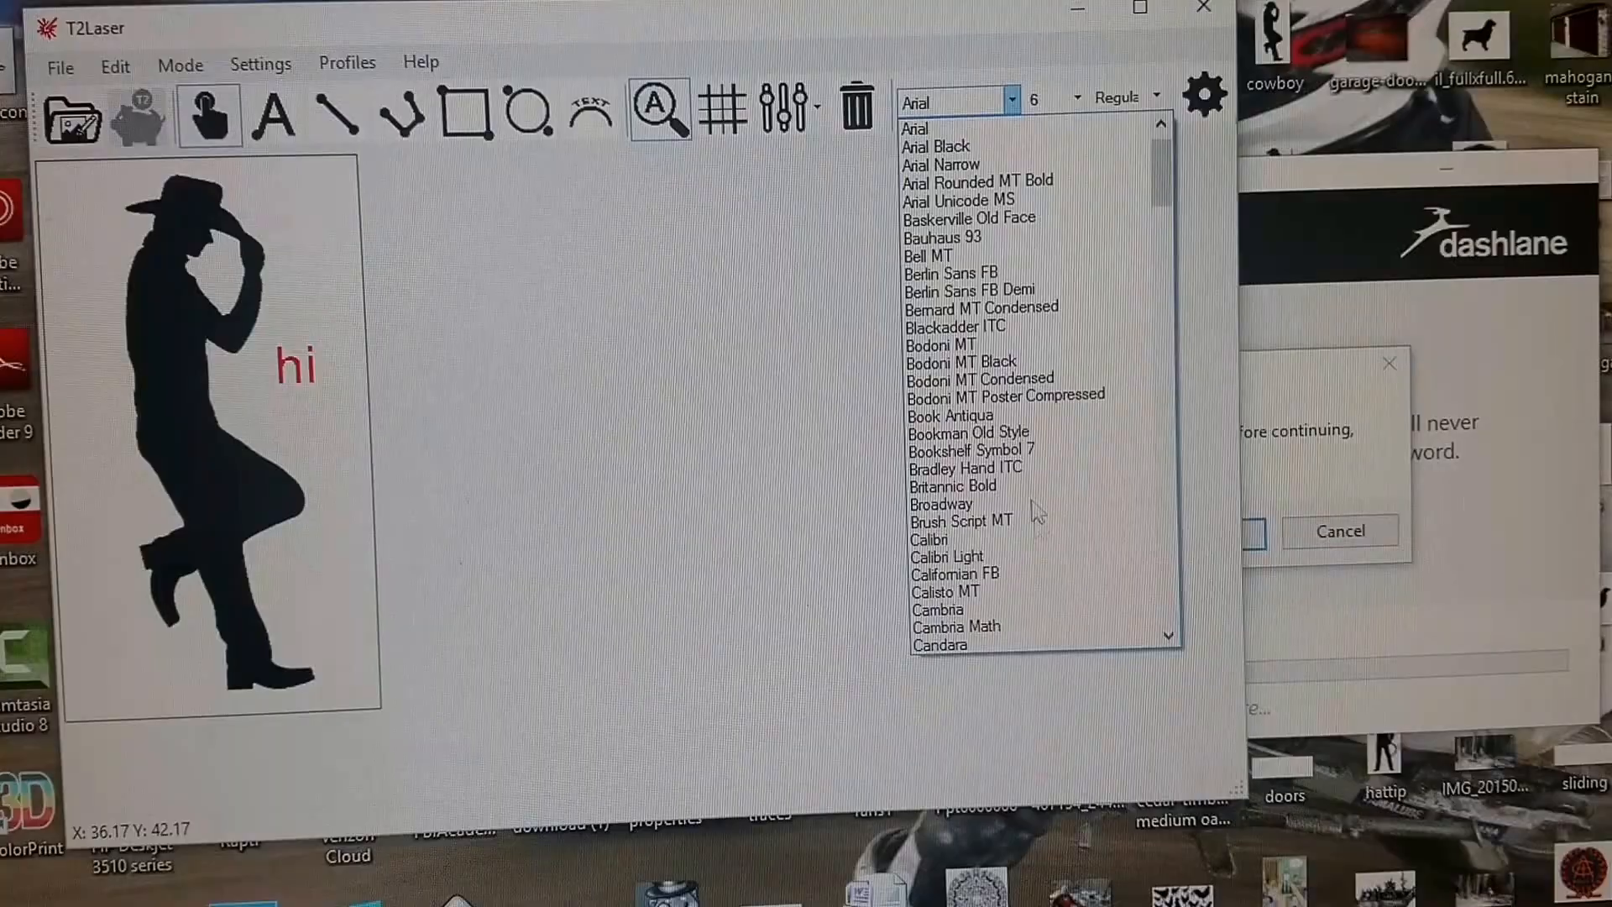
pyautogui.click(959, 107)
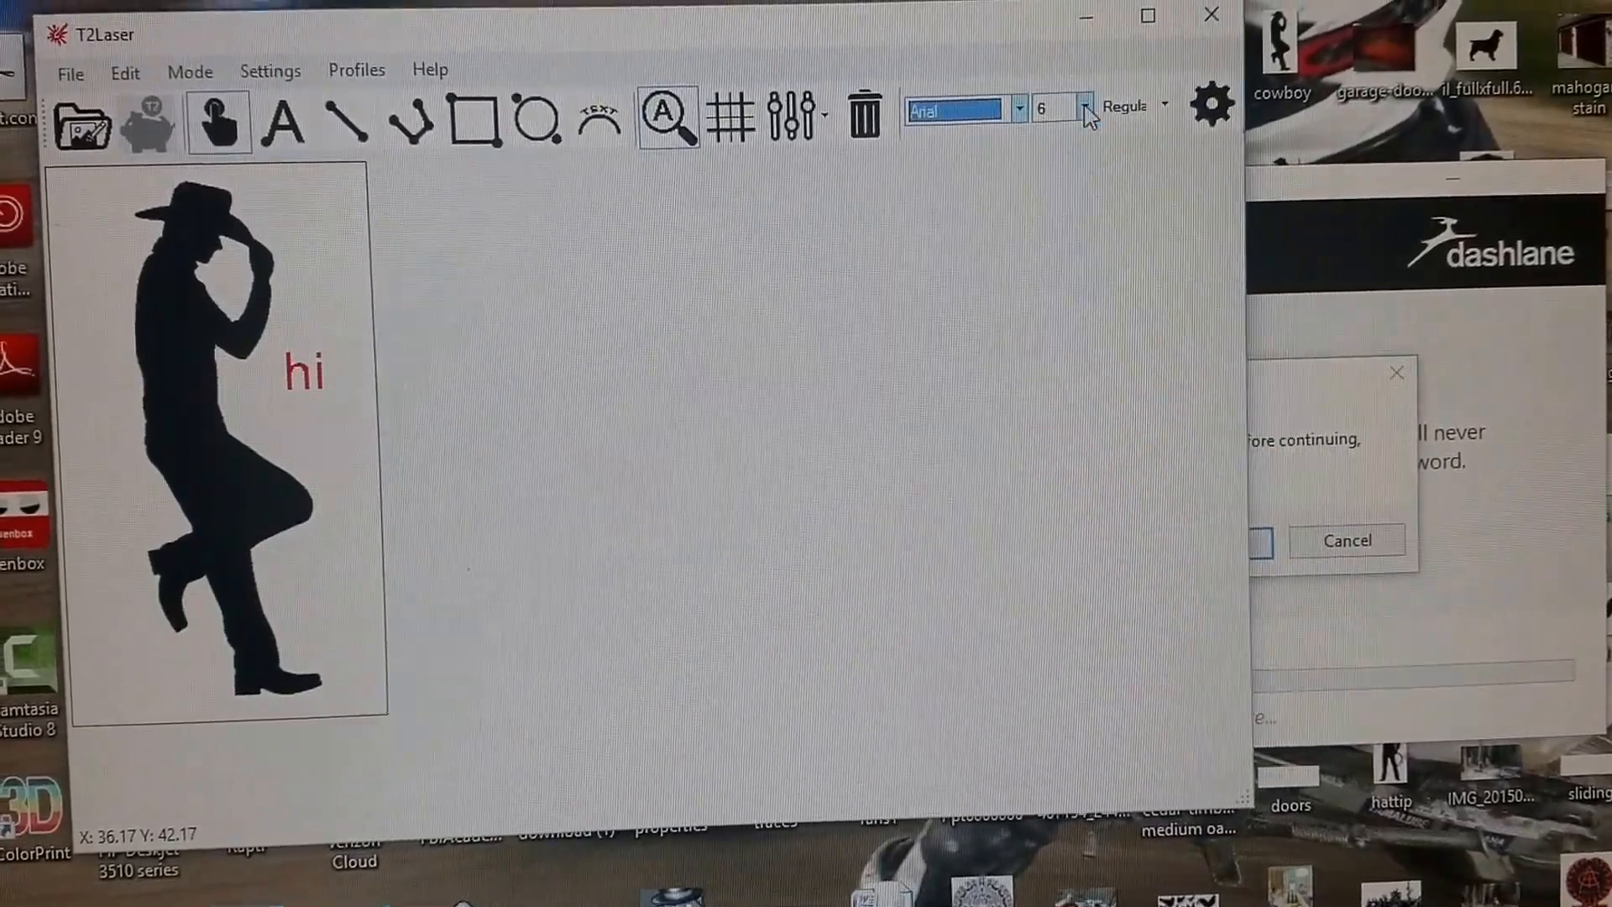